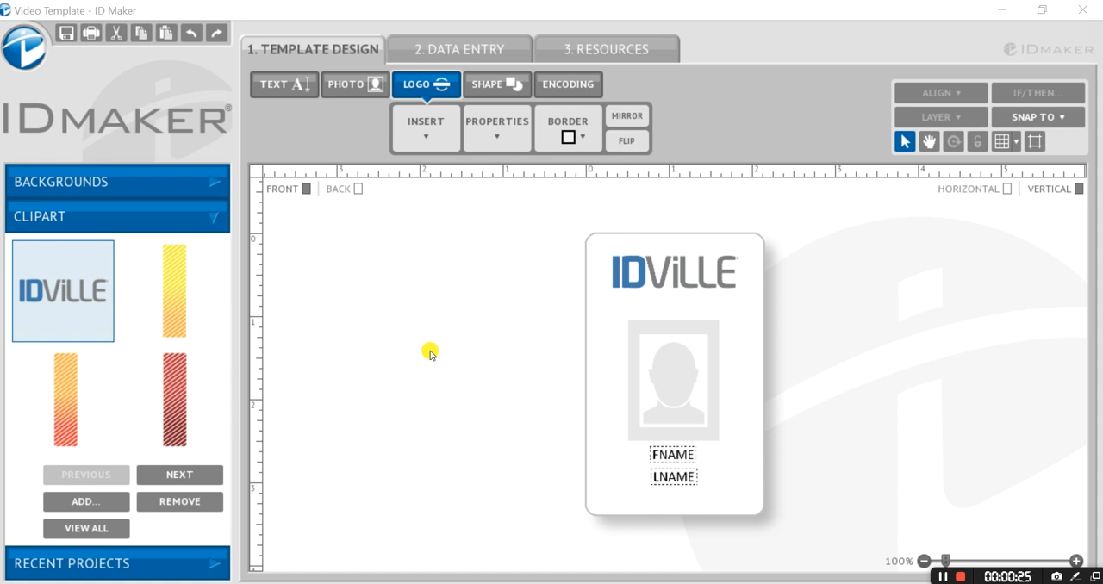
pyautogui.moveTo(324, 308)
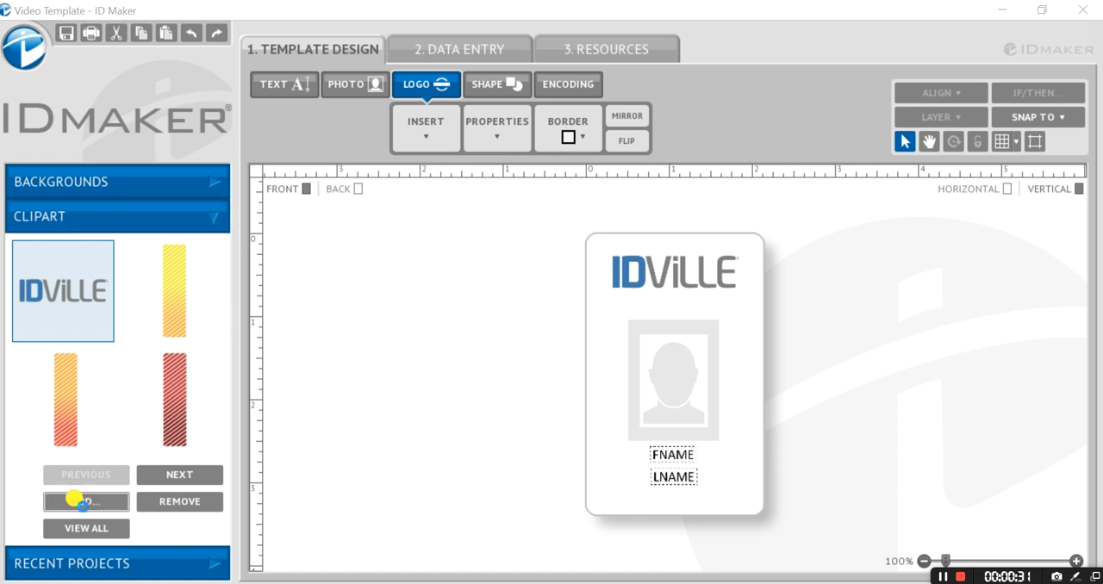
# Add the gray swirl image to the clipart collection and insert it onto the card
pyautogui.click(86, 501)
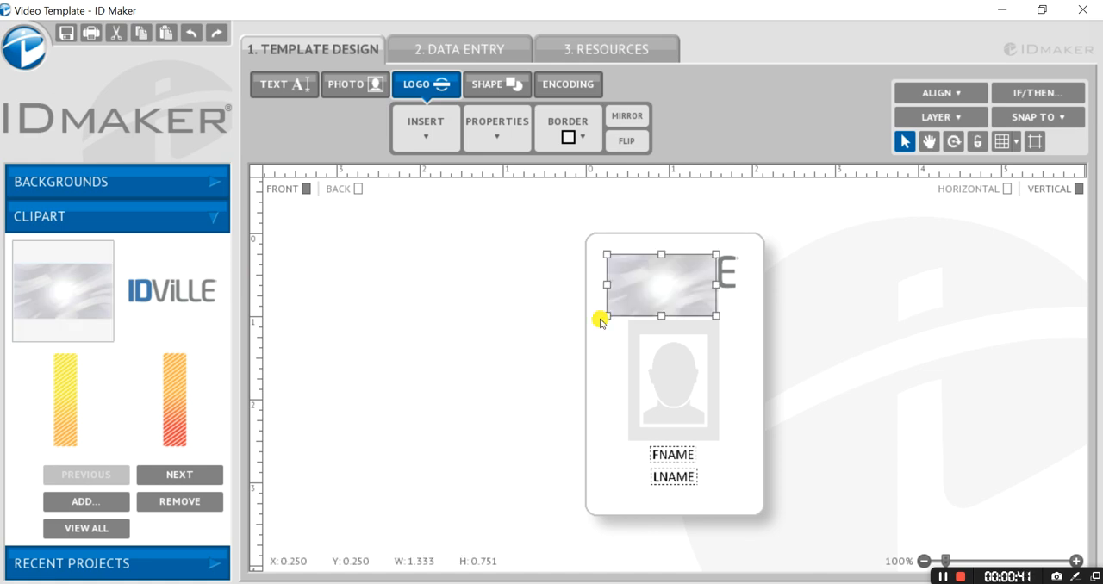
# Reposition the swirl image and enlarge it into a tall panel over the card
pyautogui.moveTo(603, 319); pyautogui.dragTo(676, 284)
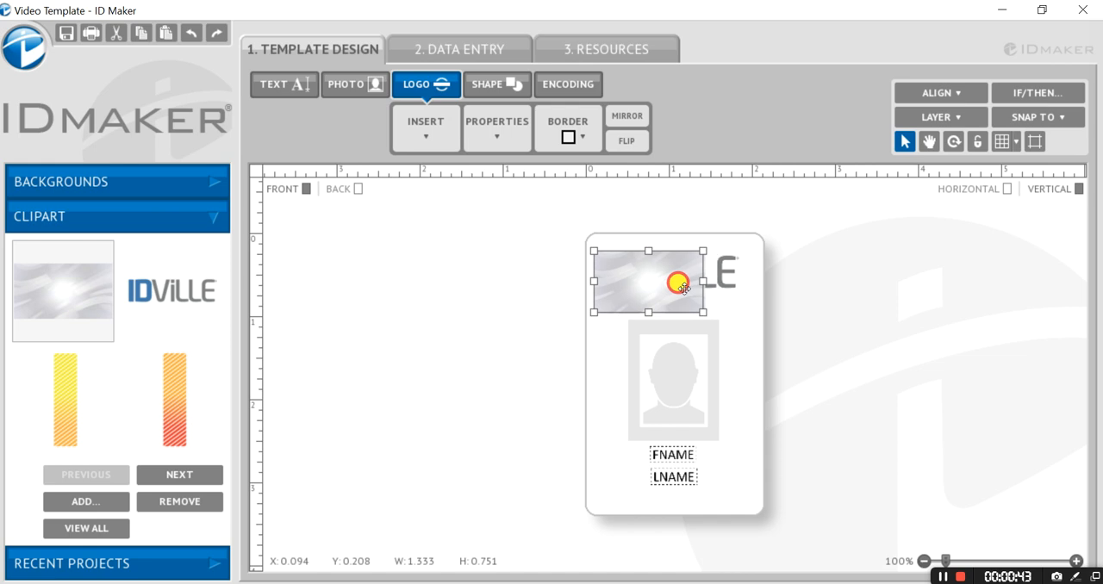
pyautogui.moveTo(676, 285); pyautogui.dragTo(657, 291)
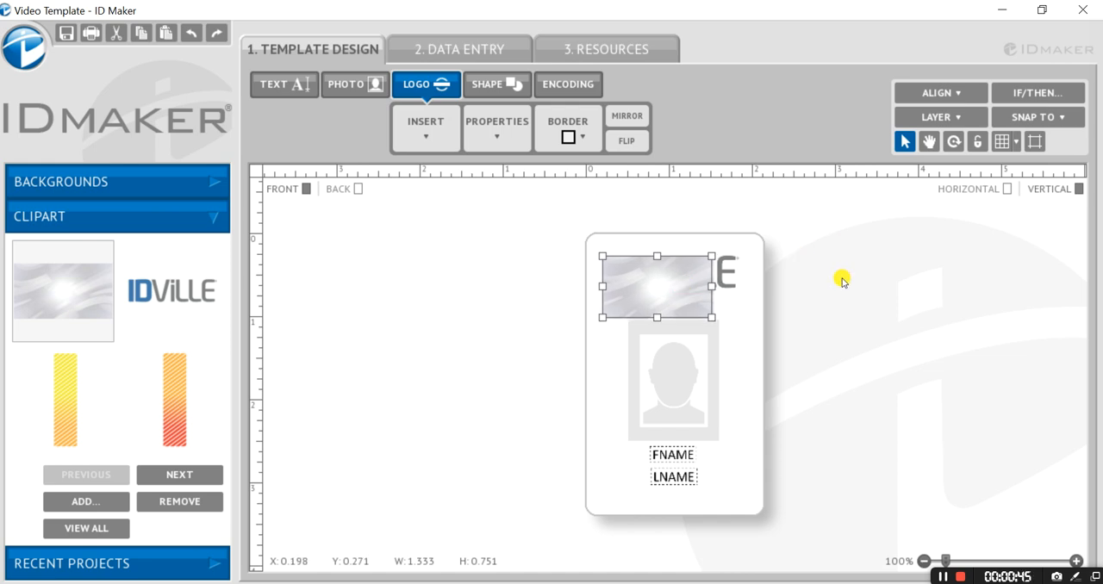
pyautogui.moveTo(850, 269)
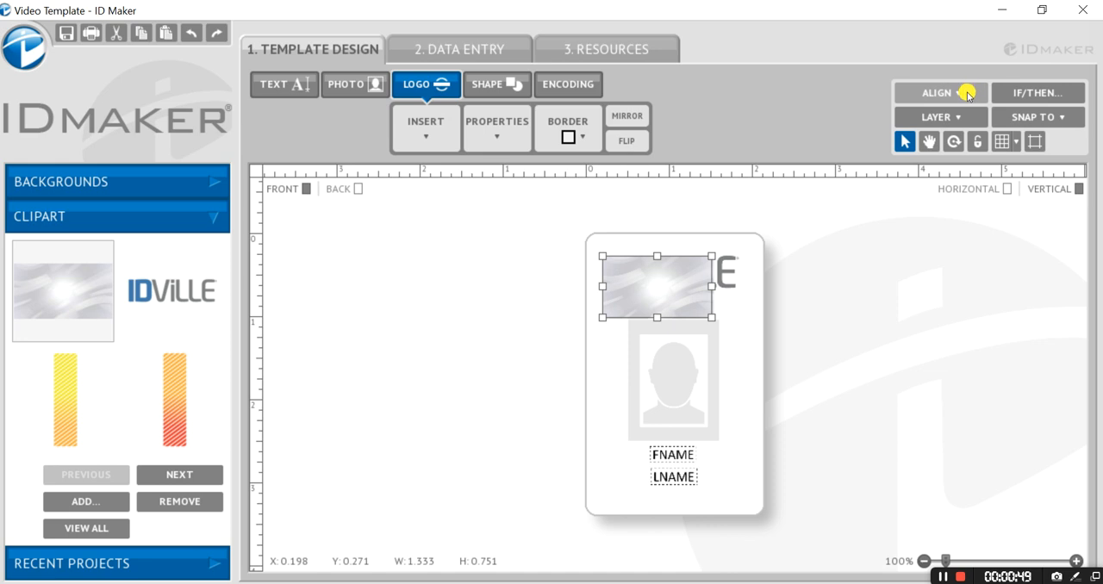
pyautogui.moveTo(677, 286)
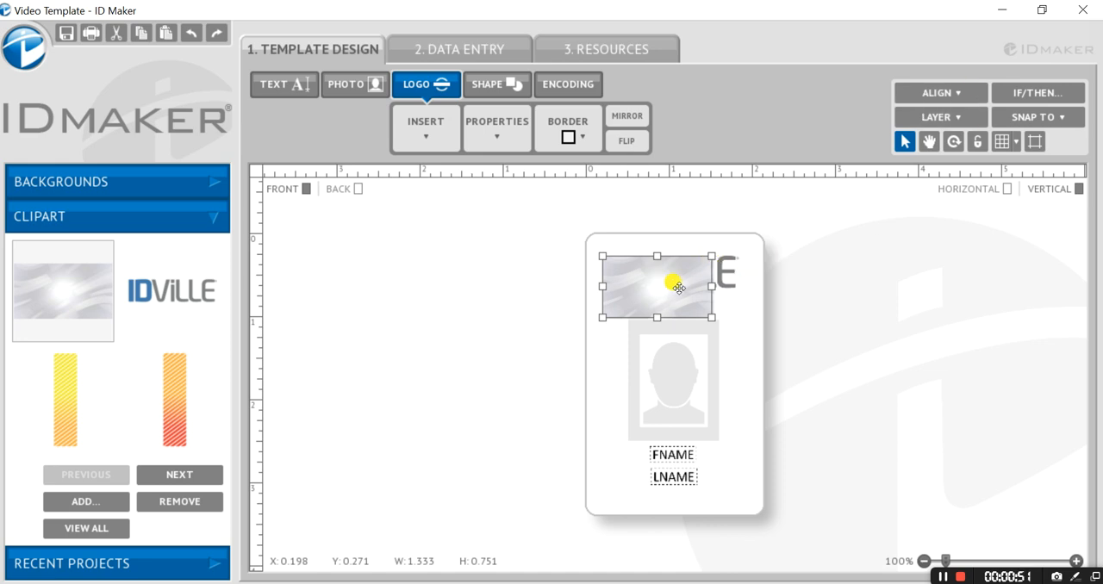
pyautogui.moveTo(913, 217)
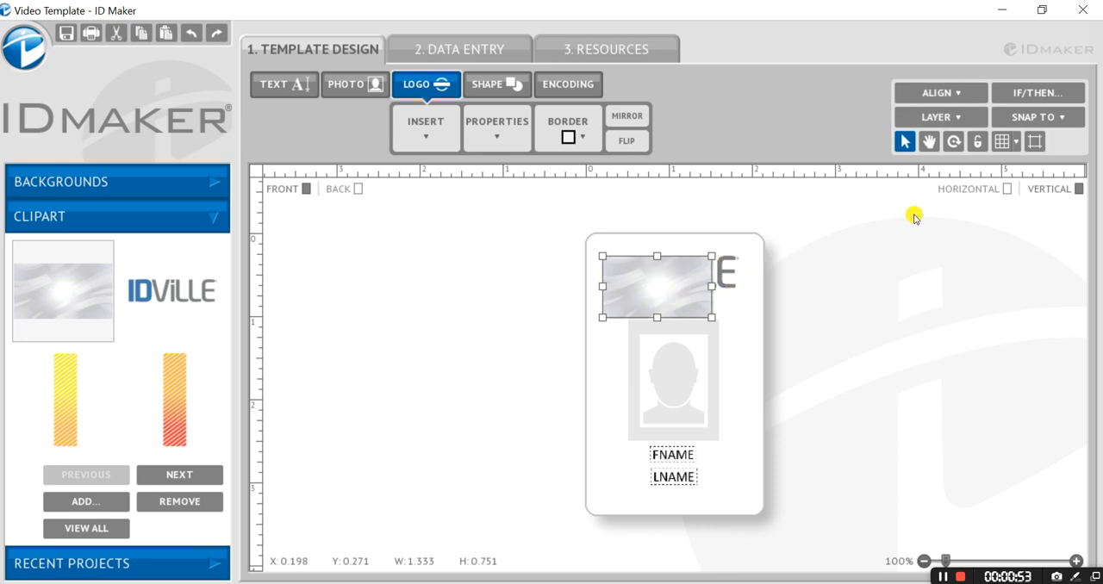
pyautogui.click(953, 141)
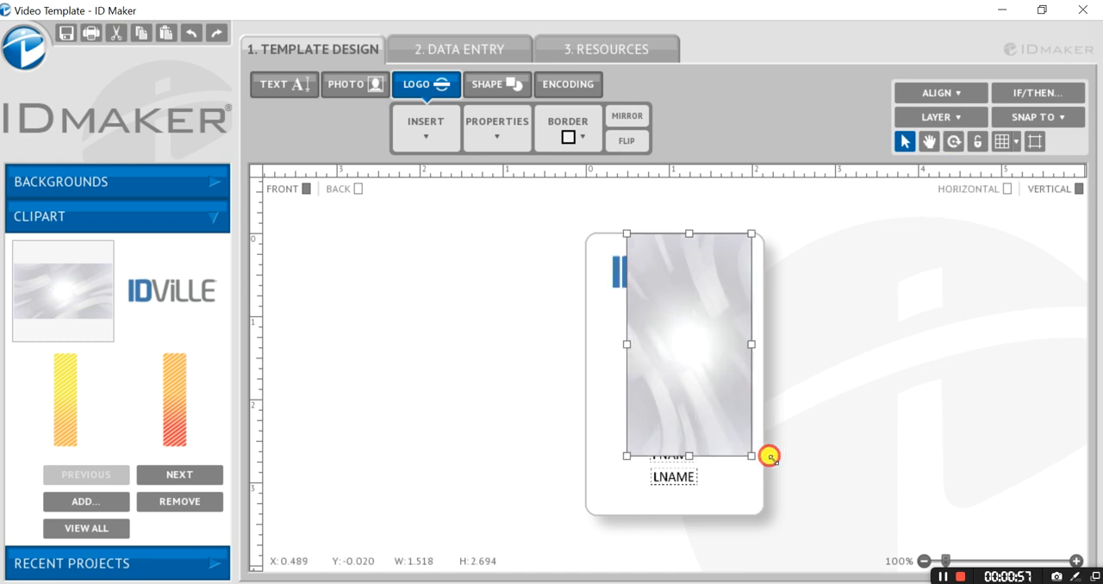
# Drag the swirl image's resize handles until it extends past every card edge
pyautogui.moveTo(766, 455); pyautogui.dragTo(711, 406)
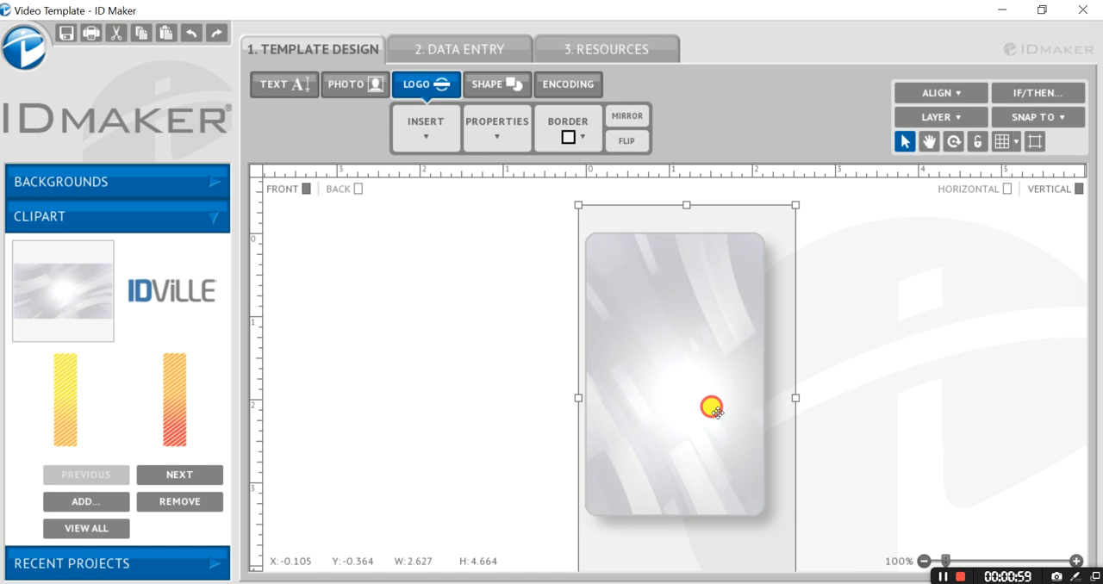
pyautogui.moveTo(712, 408); pyautogui.dragTo(709, 399)
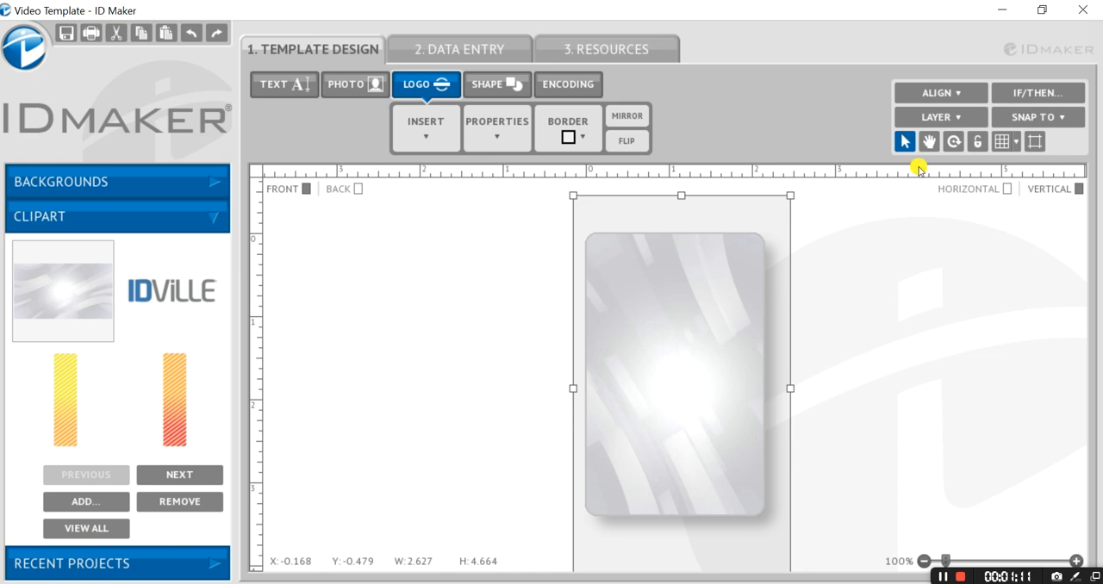
# Choose TO BACK from the LAYER dropdown for the swirl image
pyautogui.click(939, 116)
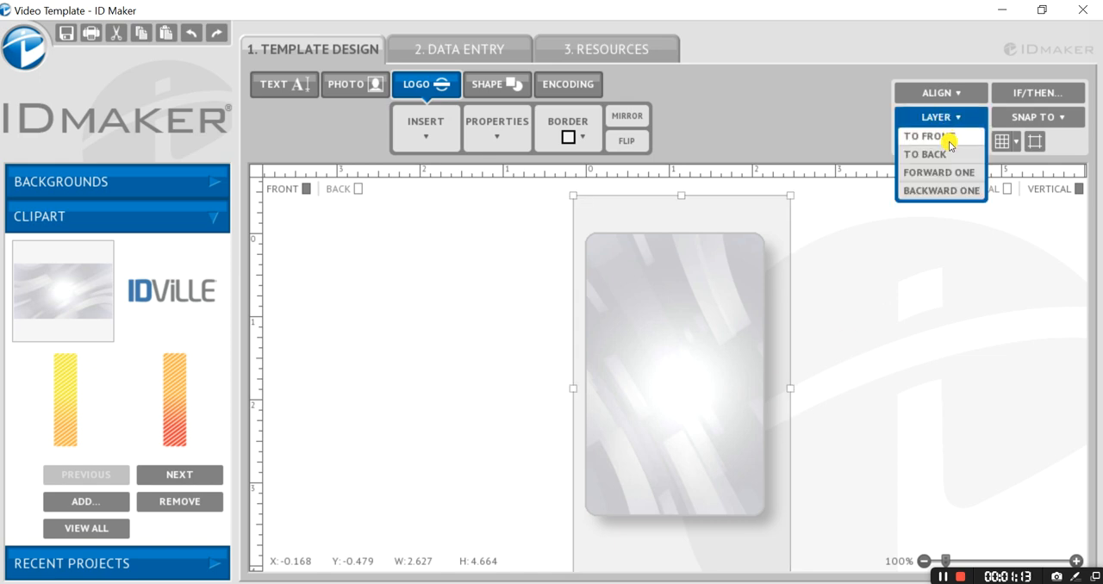
pyautogui.click(925, 137)
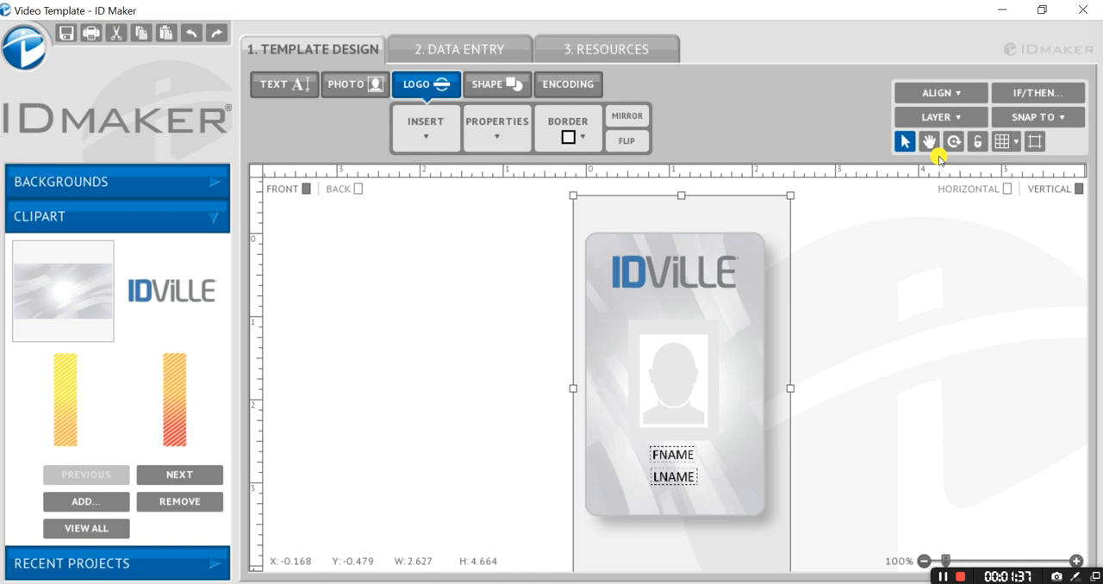
pyautogui.moveTo(899, 377)
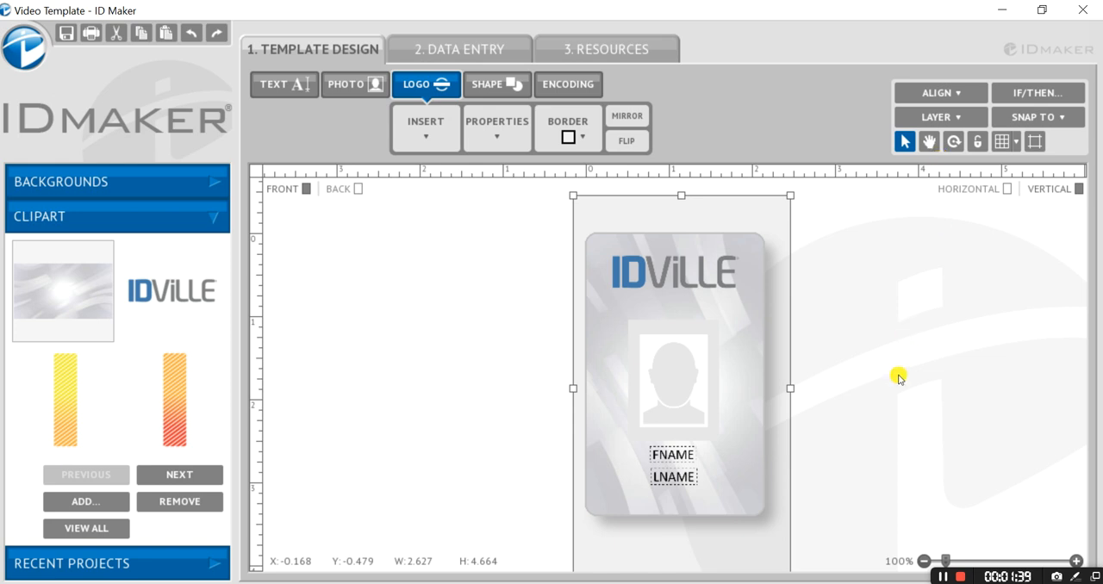